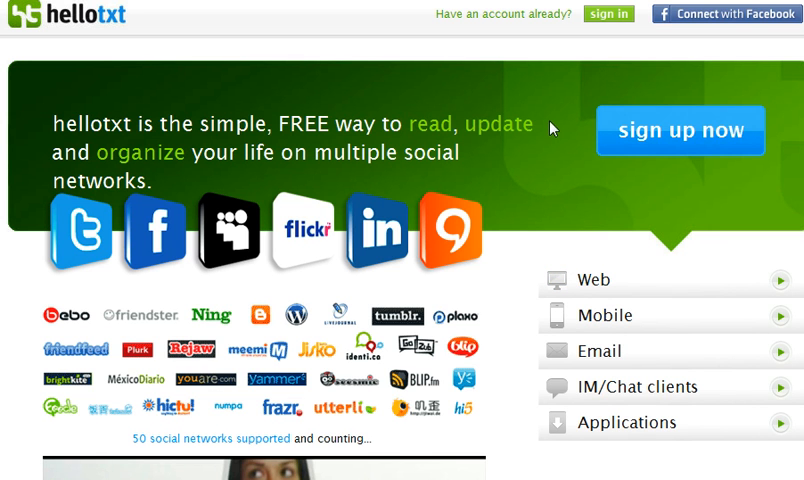
mouse_move(696, 73)
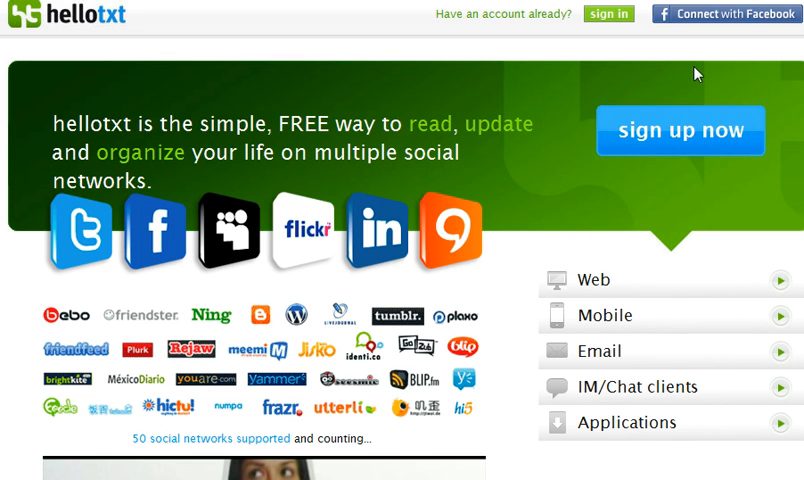
mouse_move(716, 18)
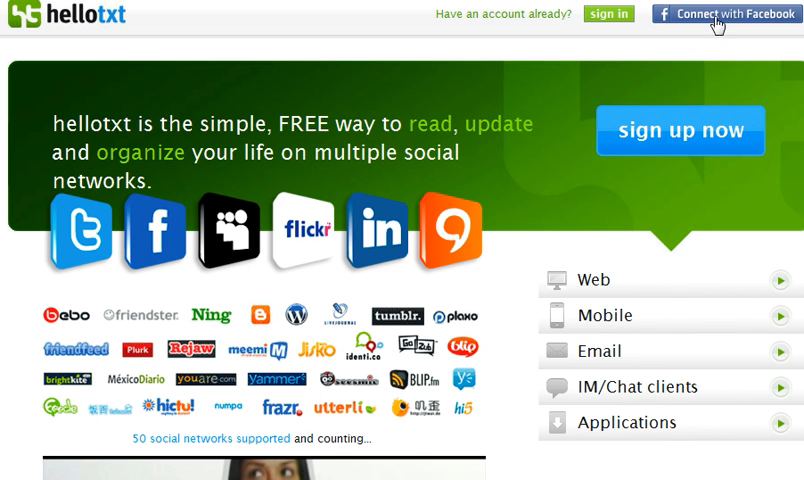
Connect hellotxt through Facebook by submitting the account's gmail login and password
click(725, 14)
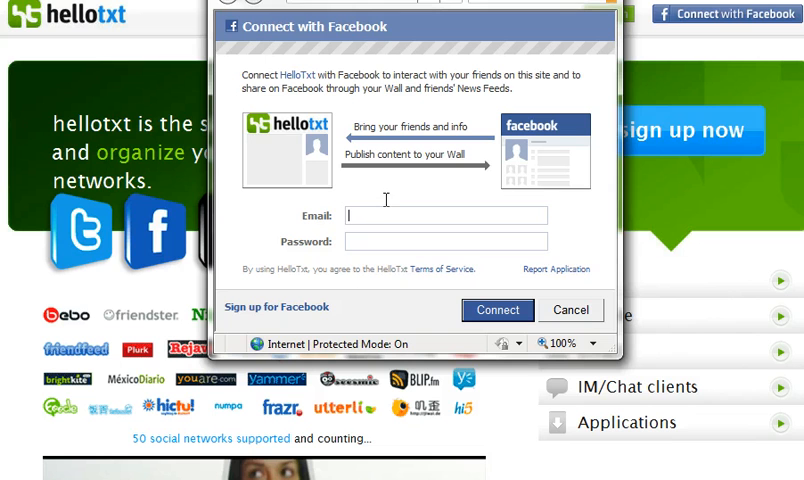
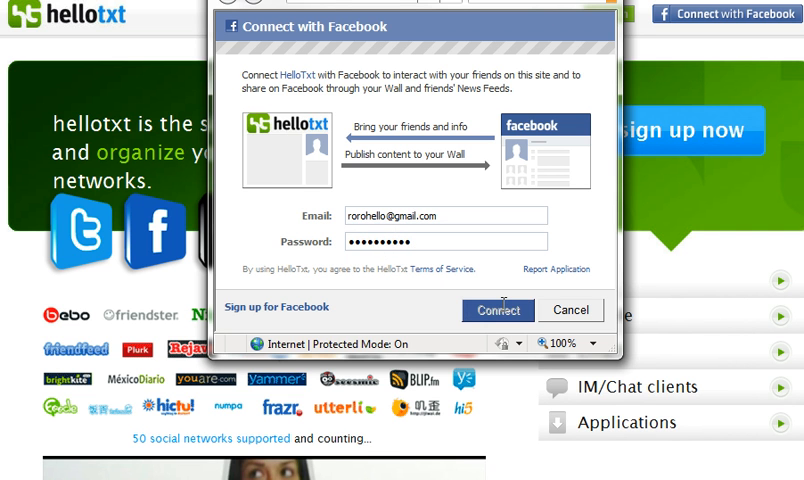
click(498, 310)
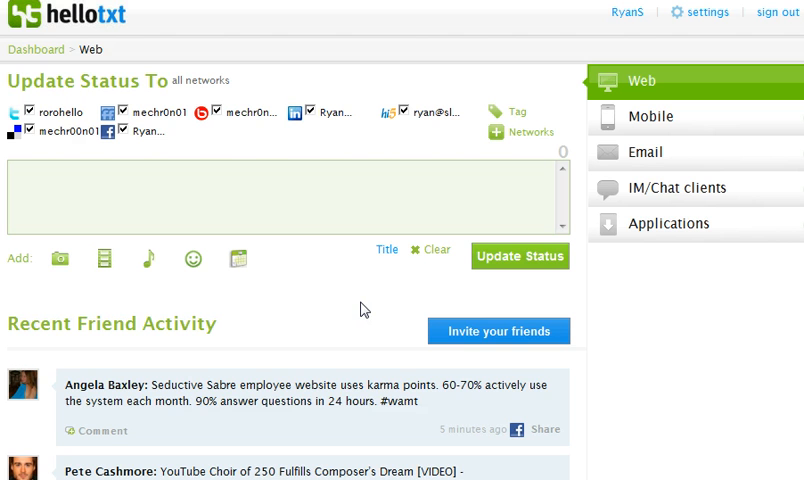
mouse_move(371, 308)
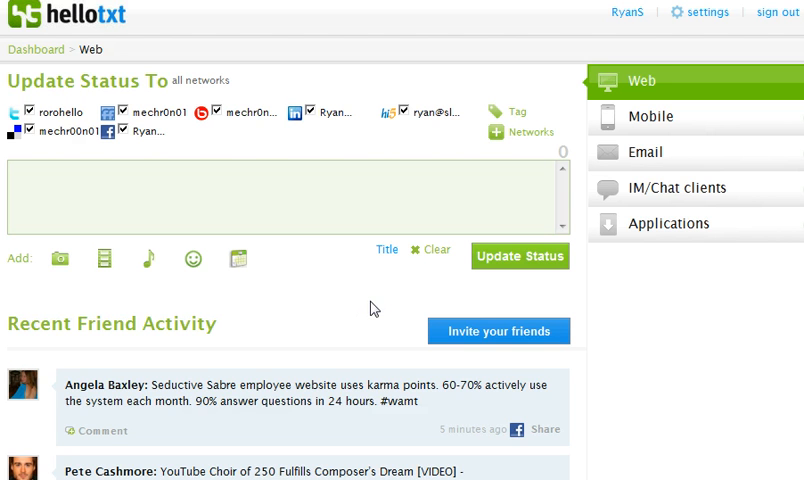
mouse_move(537, 55)
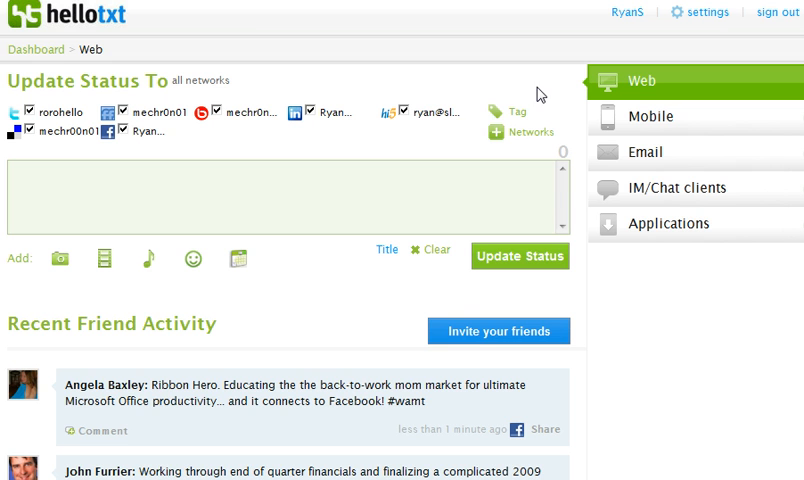
mouse_move(430, 159)
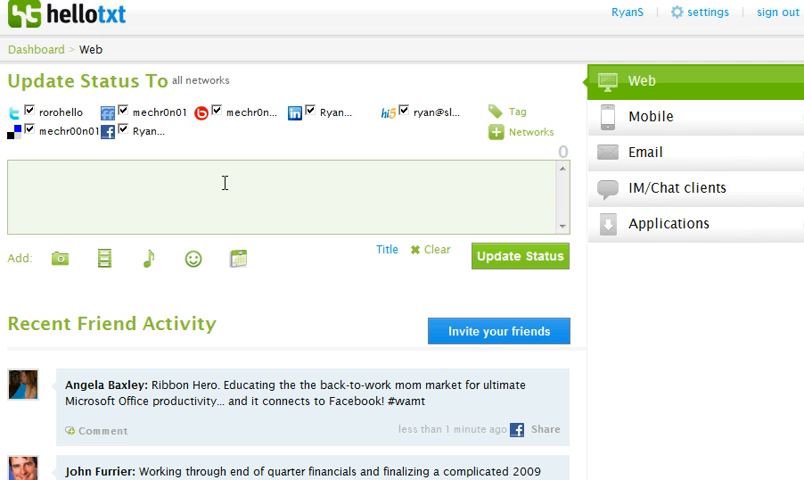
mouse_move(593, 299)
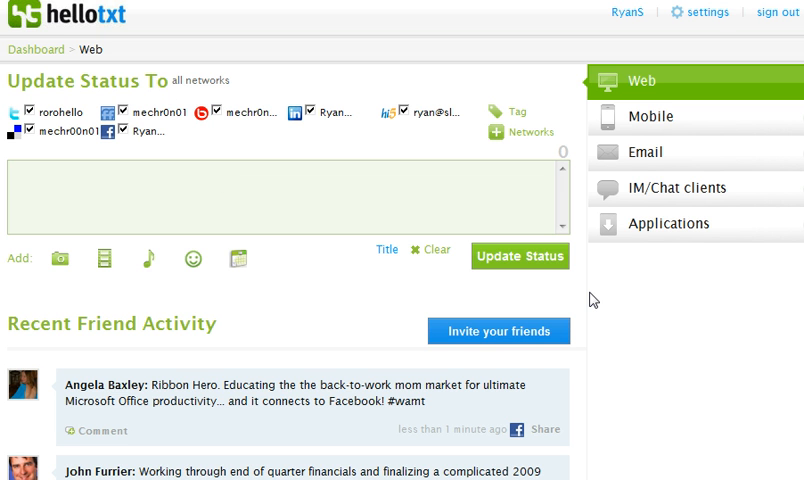
mouse_move(646, 312)
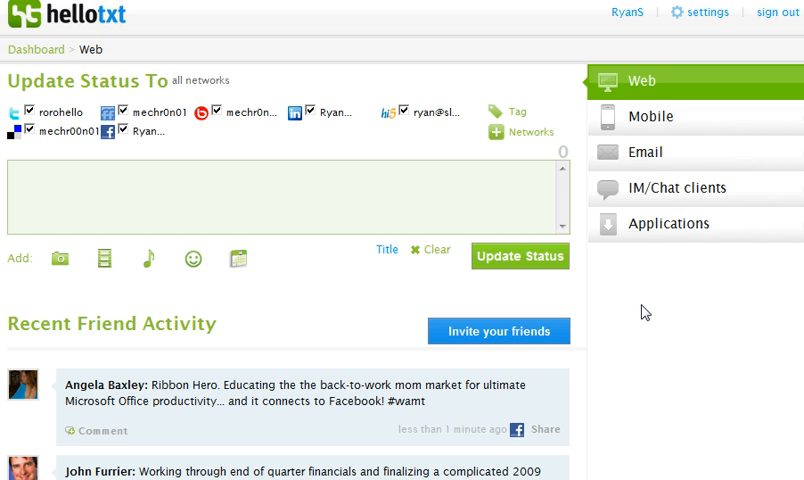
mouse_move(473, 361)
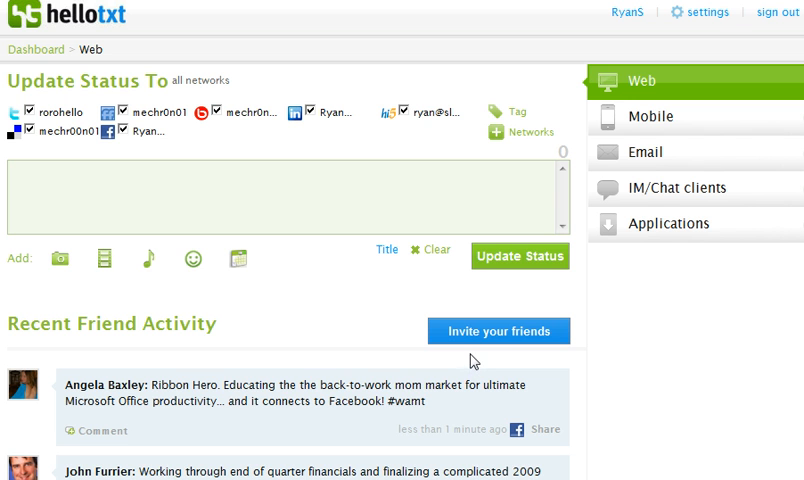
mouse_move(170, 350)
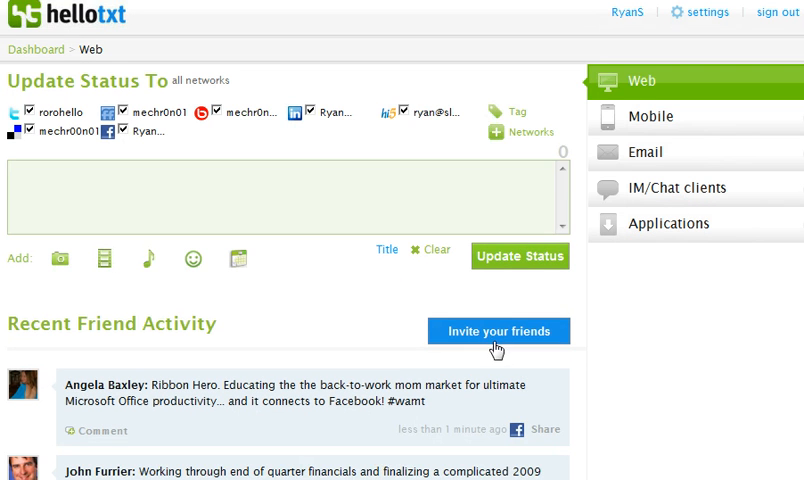
click(498, 331)
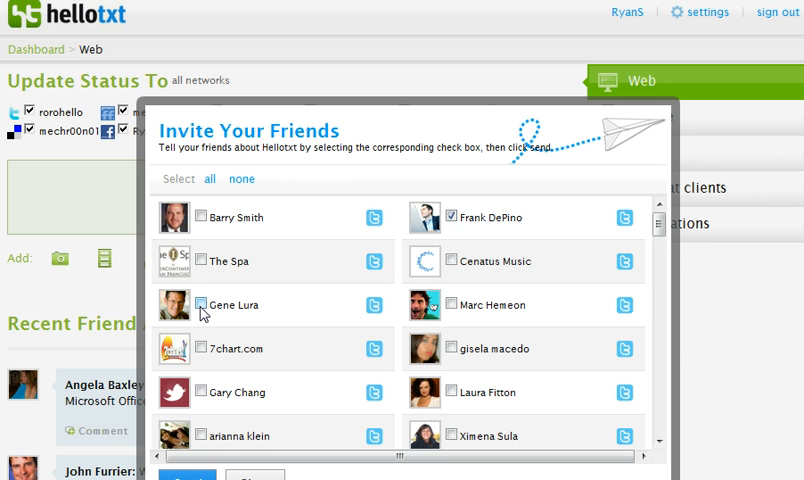
click(203, 305)
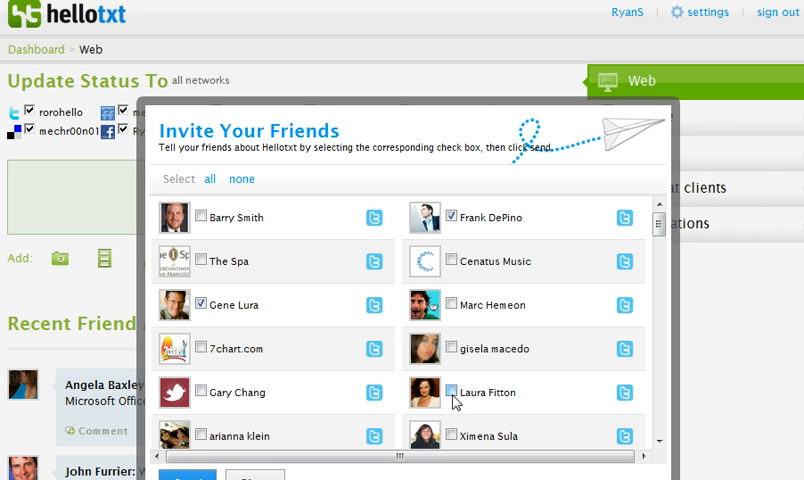
click(452, 392)
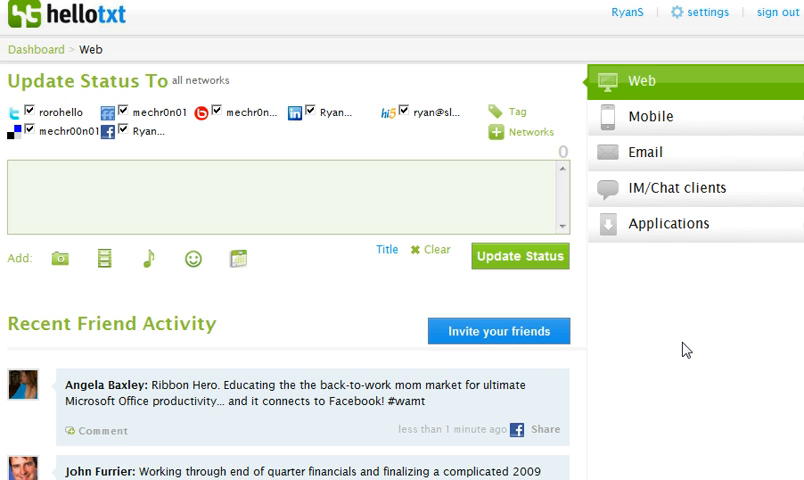
mouse_move(668, 373)
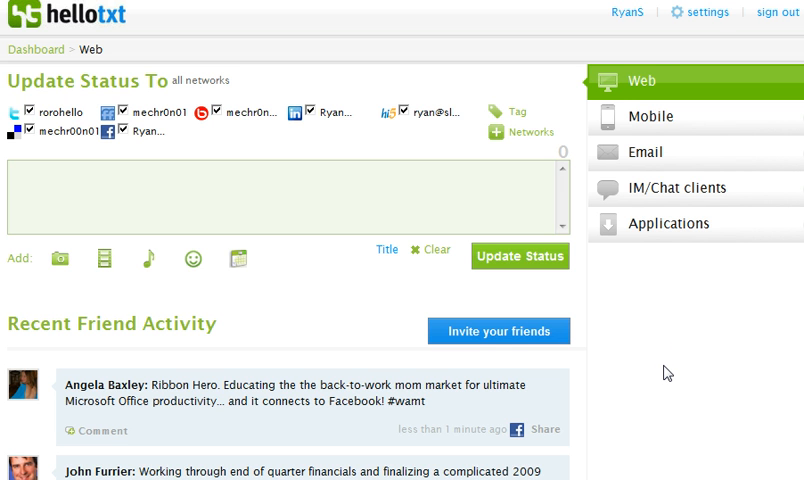
mouse_move(752, 342)
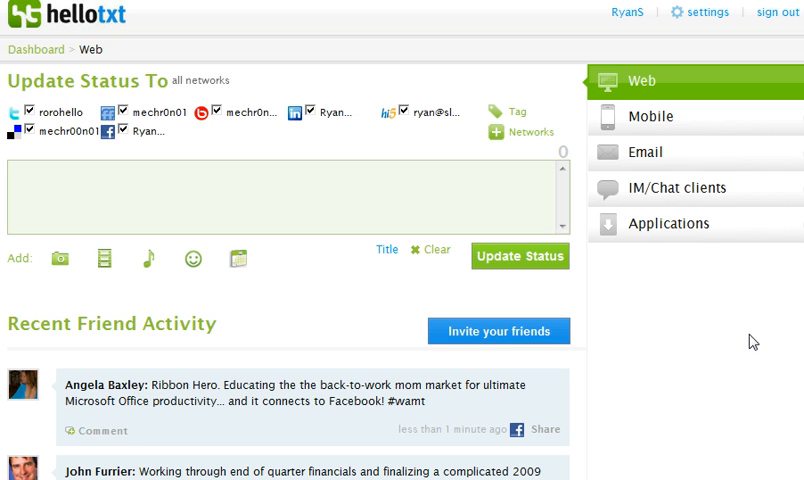
mouse_move(473, 245)
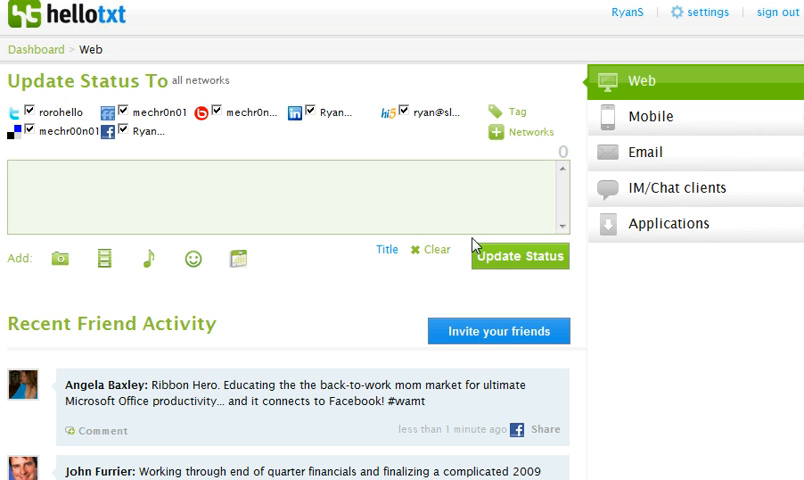
Open the Manage Tags panel from the Tag link beside the network checkboxes
click(509, 111)
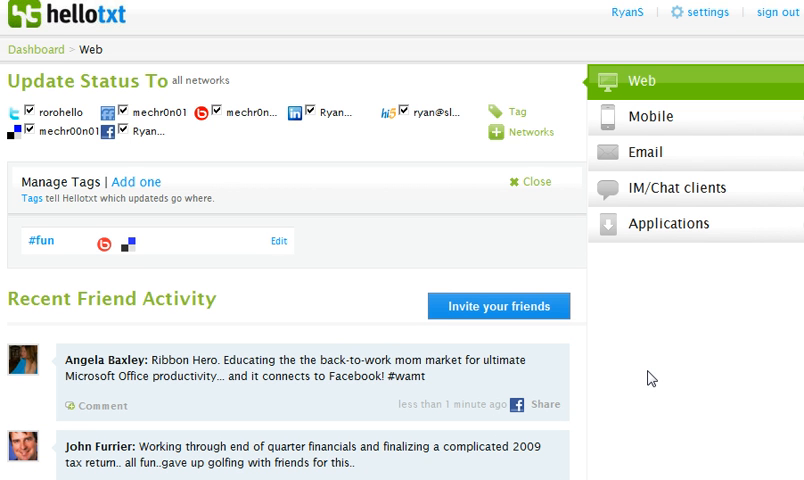
mouse_move(728, 366)
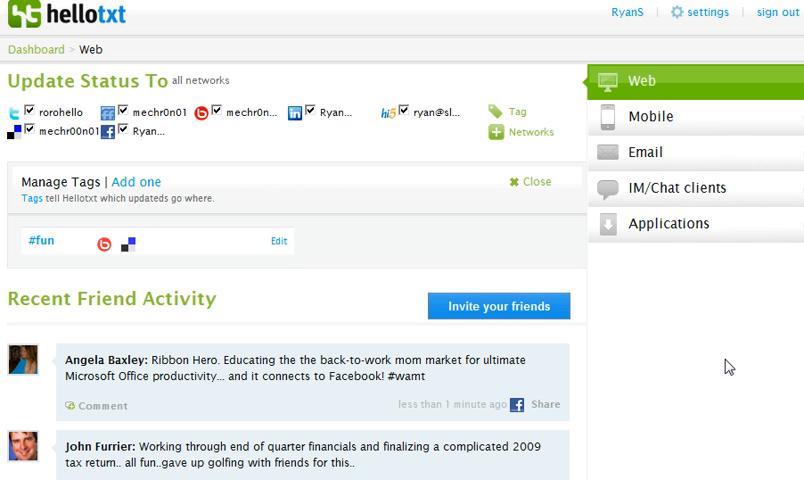
mouse_move(729, 363)
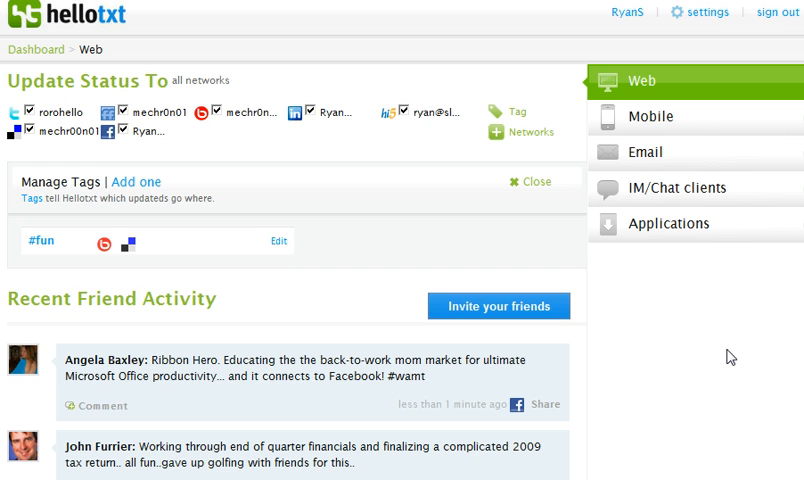
mouse_move(352, 302)
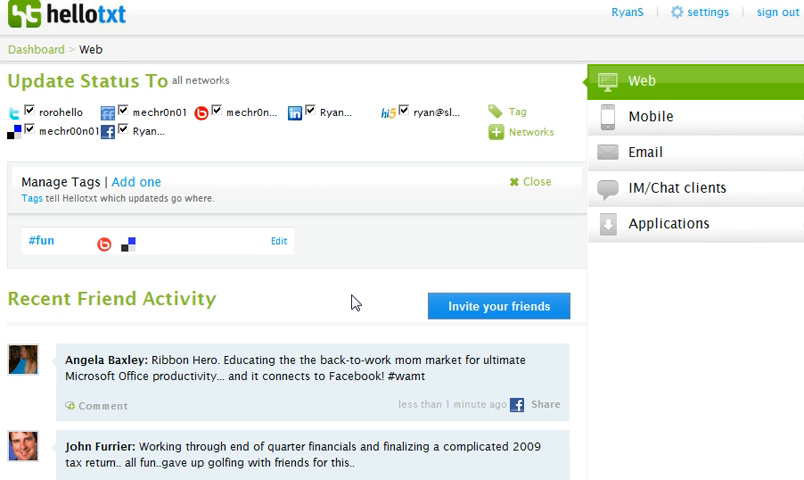
mouse_move(351, 302)
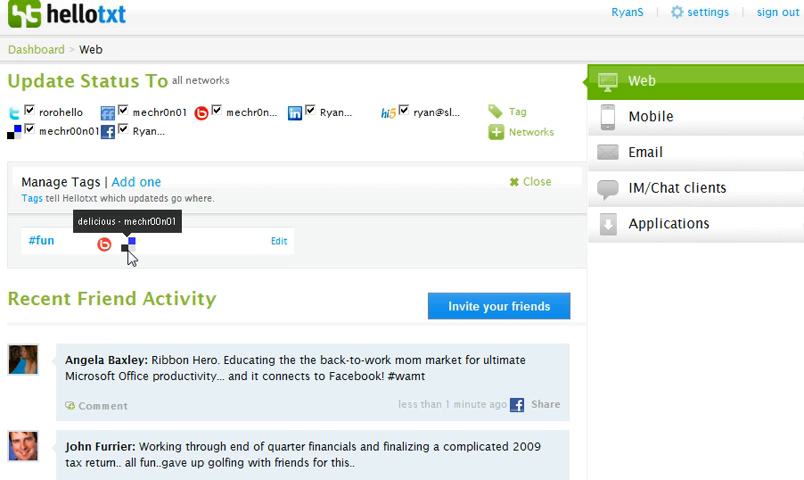
mouse_move(197, 288)
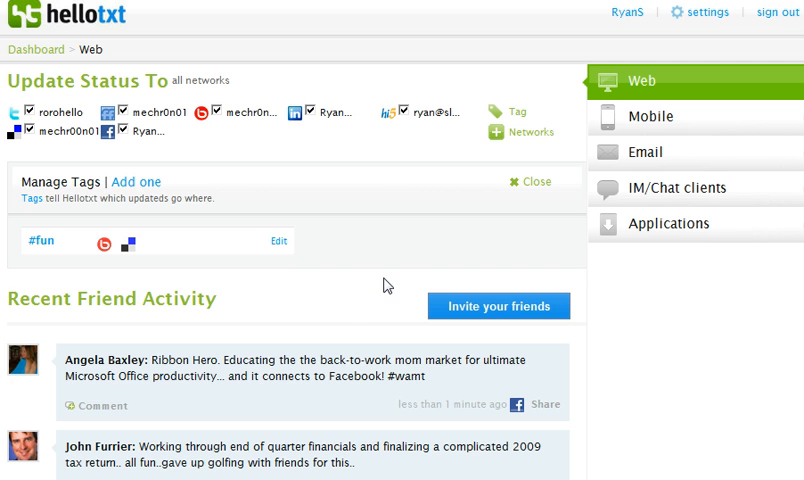
mouse_move(345, 317)
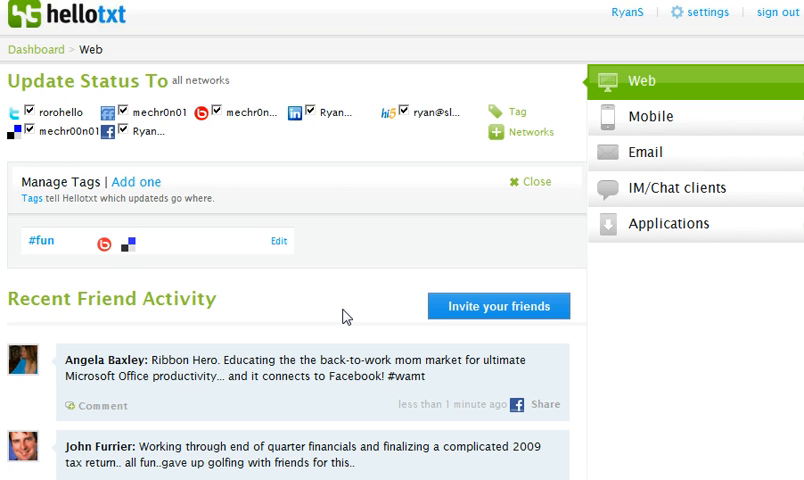
mouse_move(368, 295)
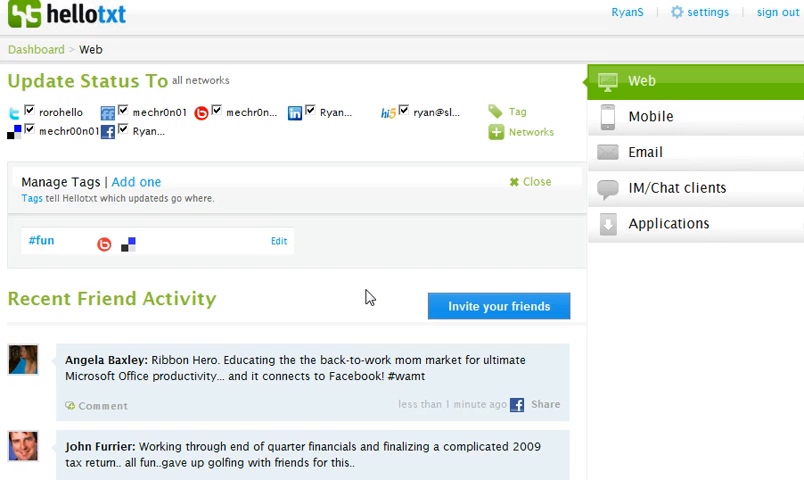
mouse_move(333, 303)
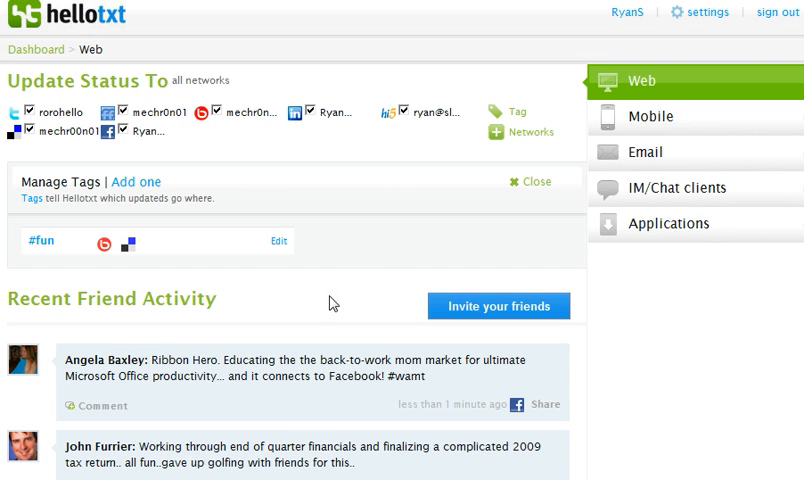
mouse_move(44, 240)
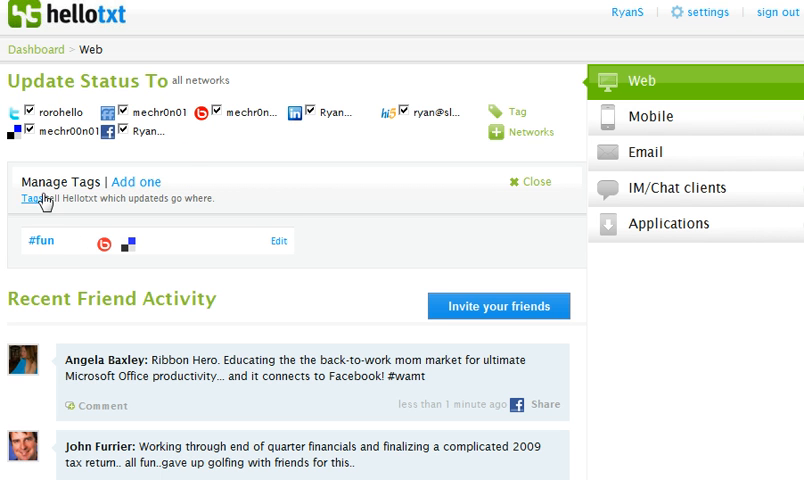
Review the existing #fun tag and start a new tag with 'Add one'
click(136, 181)
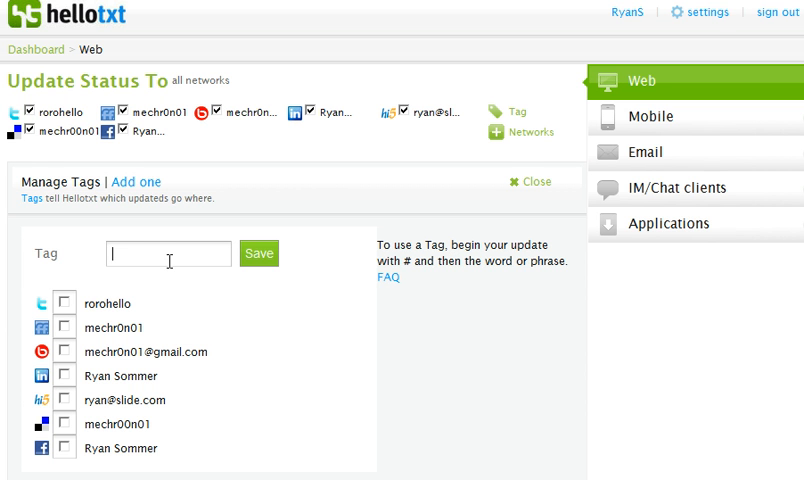
Name the new tag 'work' and tick the LinkedIn and mechr0n01 FriendFeed networks
text(work)
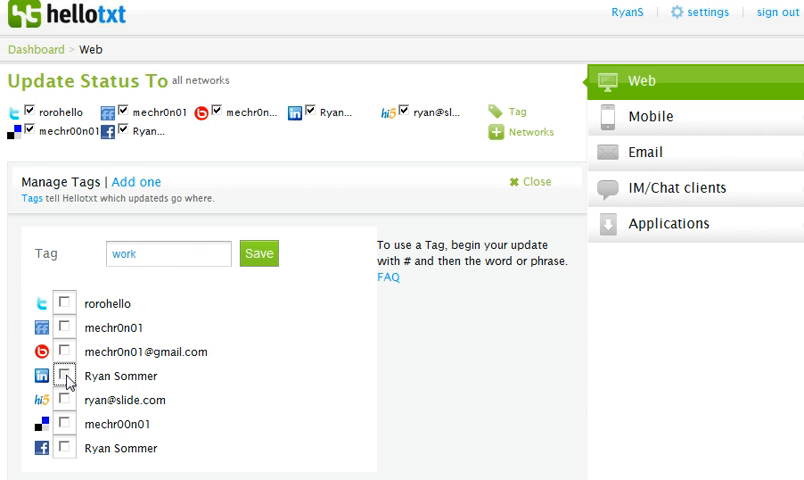
click(65, 376)
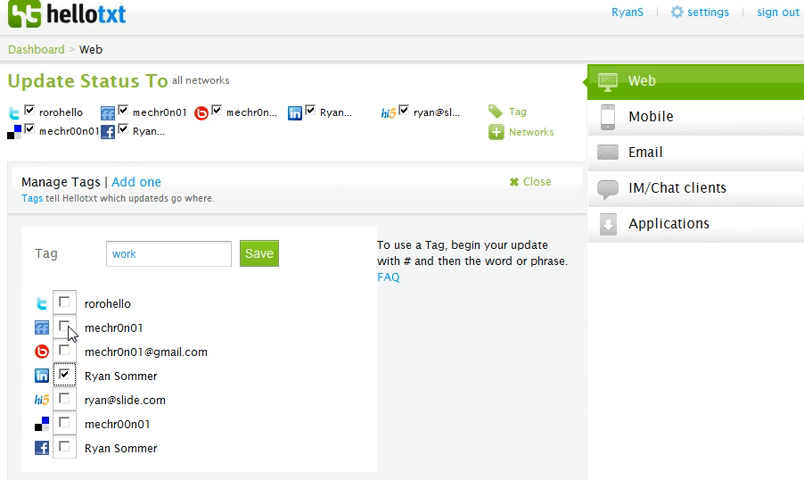
click(65, 327)
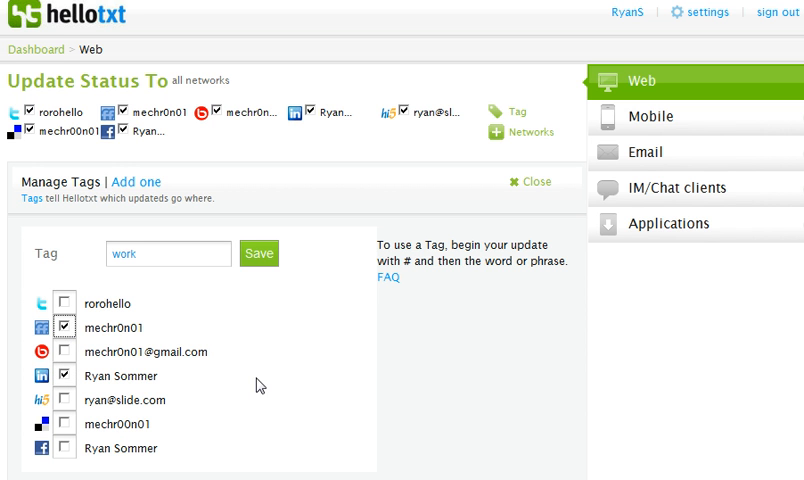
mouse_move(337, 376)
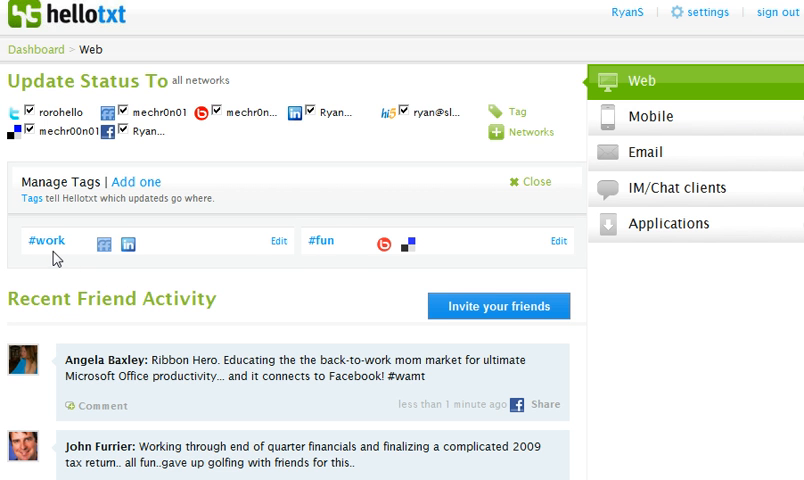
mouse_move(384, 155)
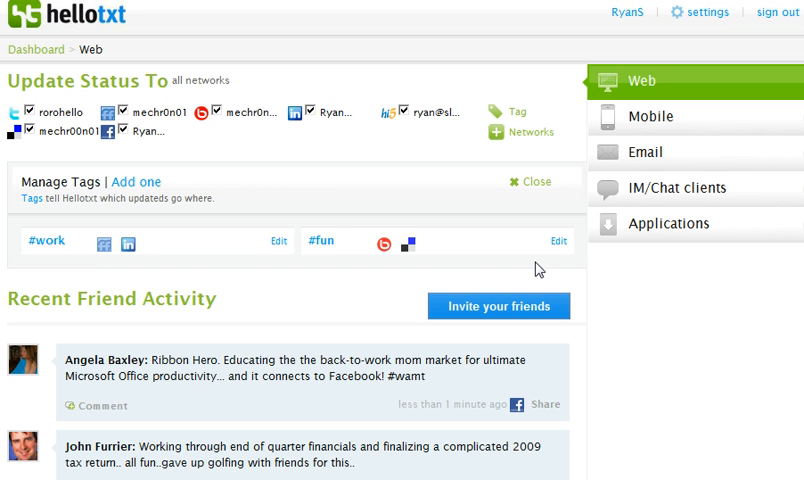
Close Manage Tags and clear the mistyped text from the status box
click(535, 181)
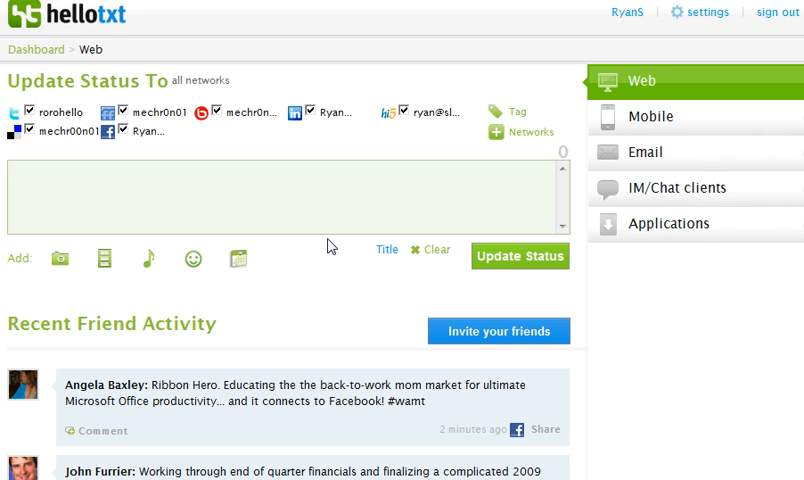
text(3)
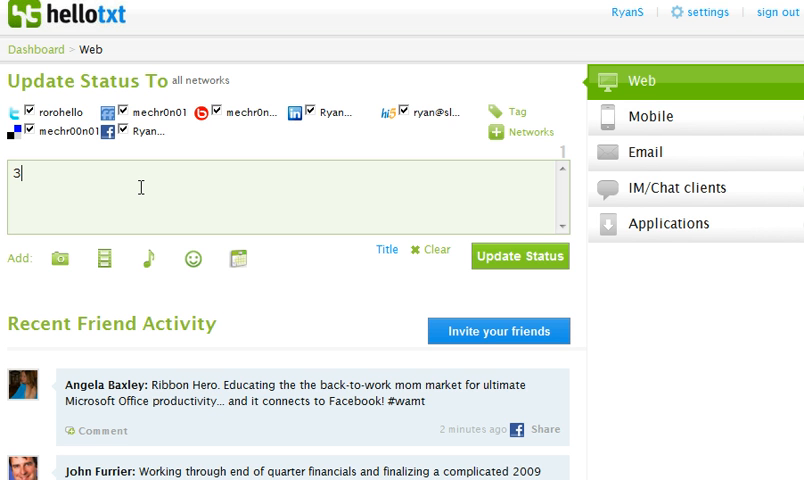
text(work)
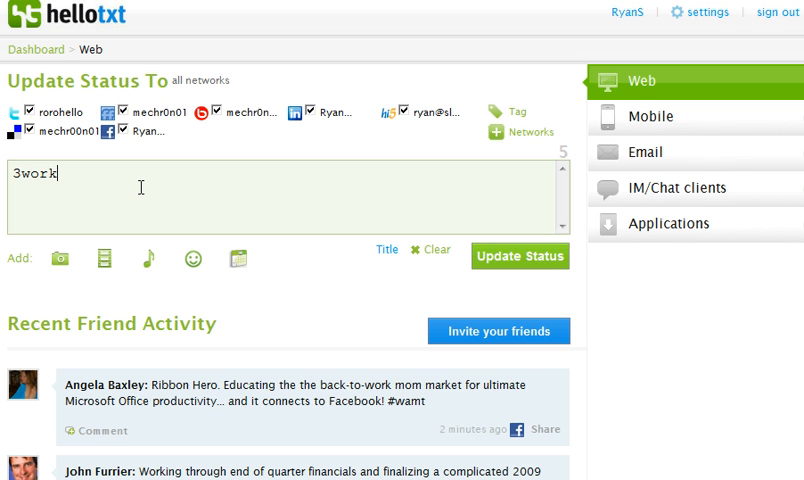
click(430, 249)
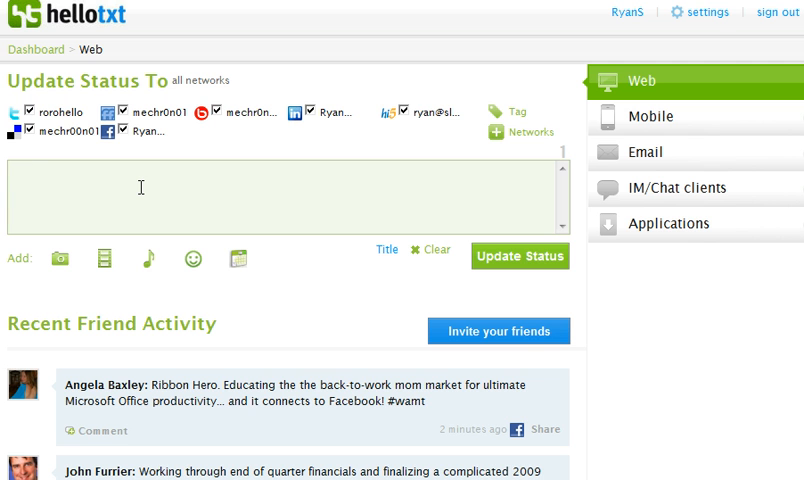
Post the status '#work I am testing Tags!' with Update Status
text(#work)
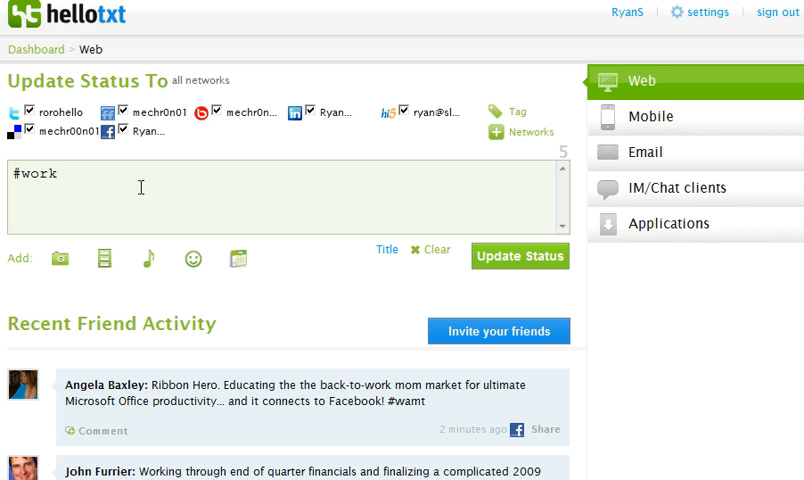
text(I am)
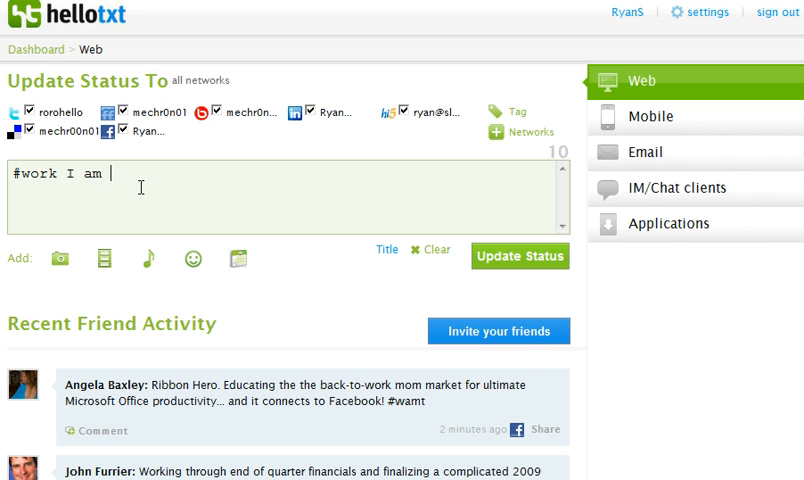
text(testing)
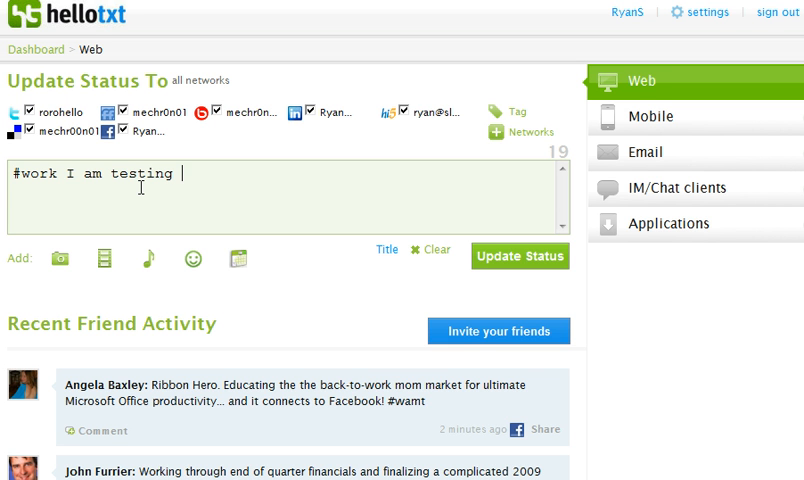
text(T)
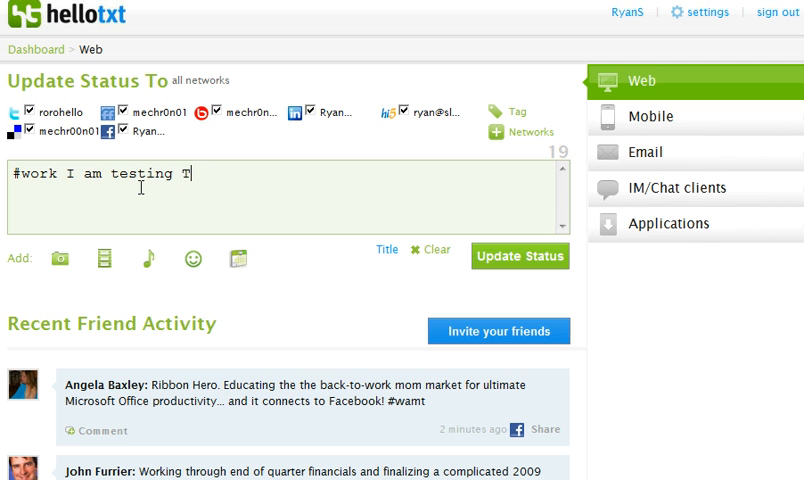
text(ags!)
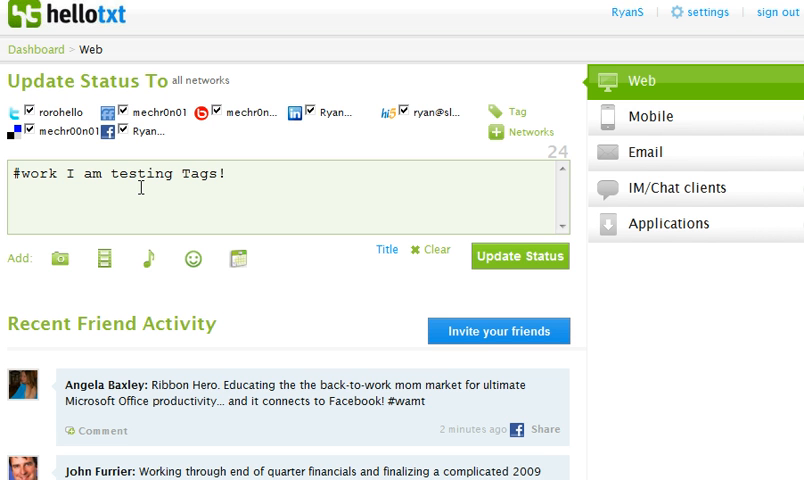
click(519, 256)
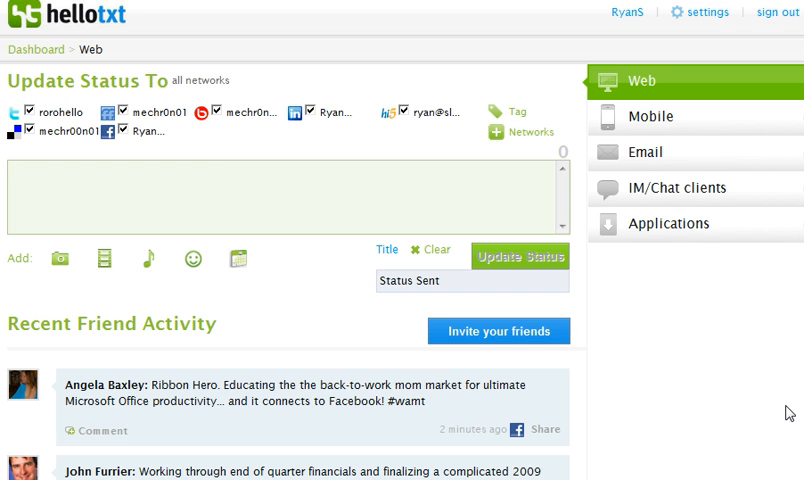
mouse_move(655, 403)
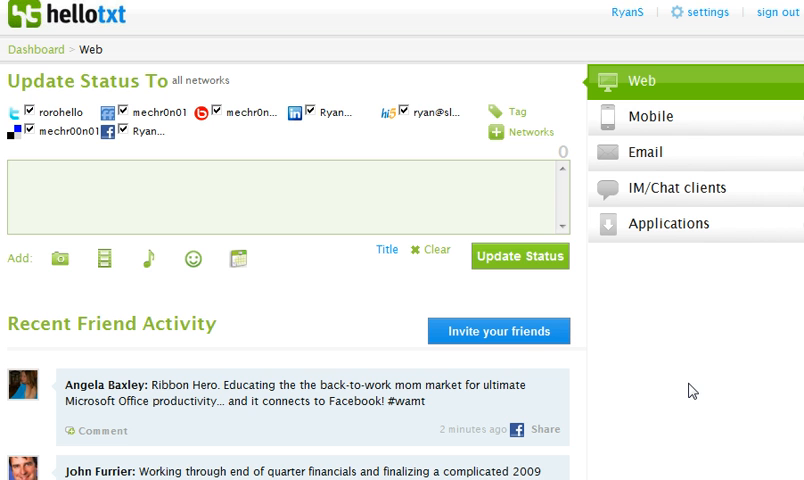
mouse_move(580, 460)
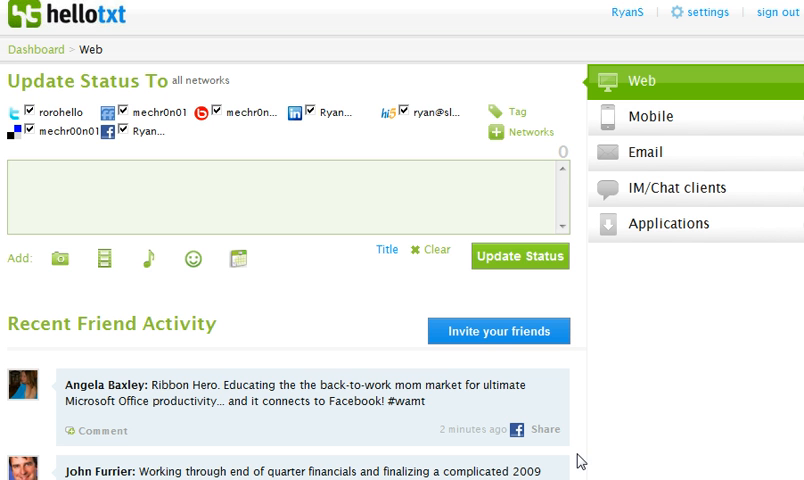
mouse_move(582, 460)
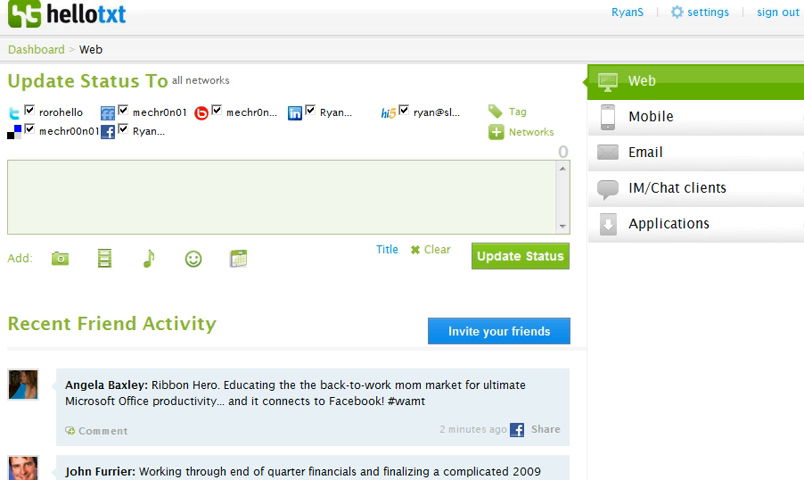